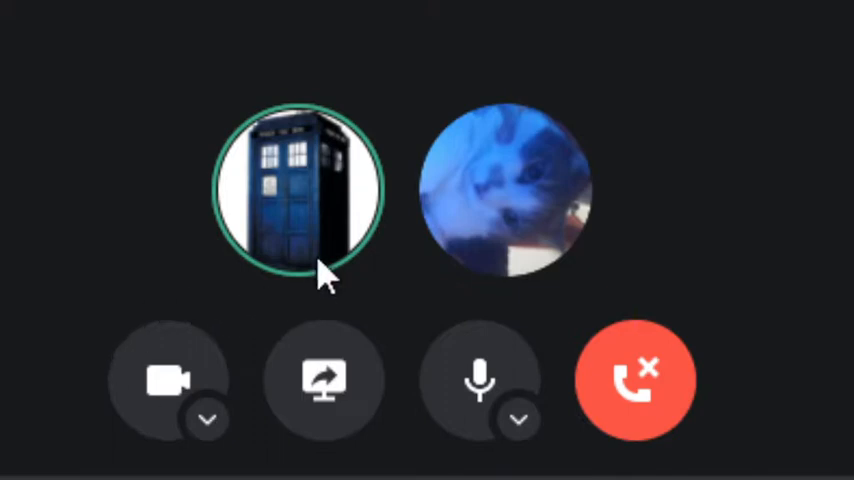
mouse_move(492, 268)
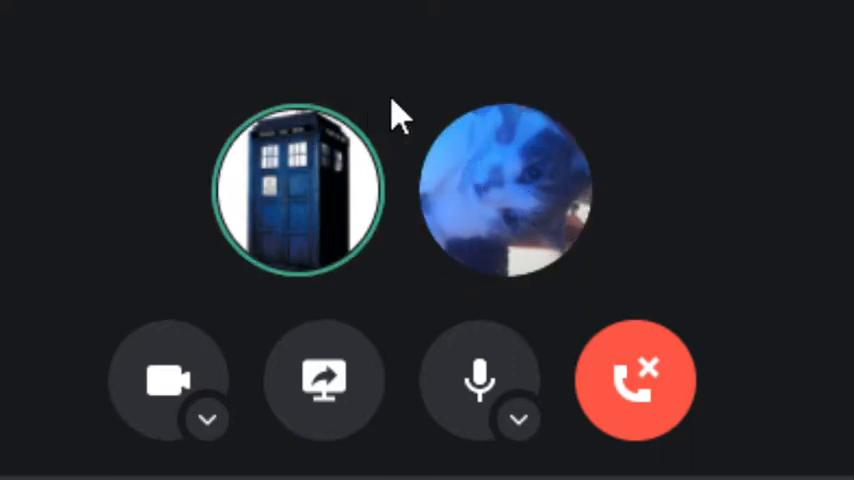
mouse_move(480, 125)
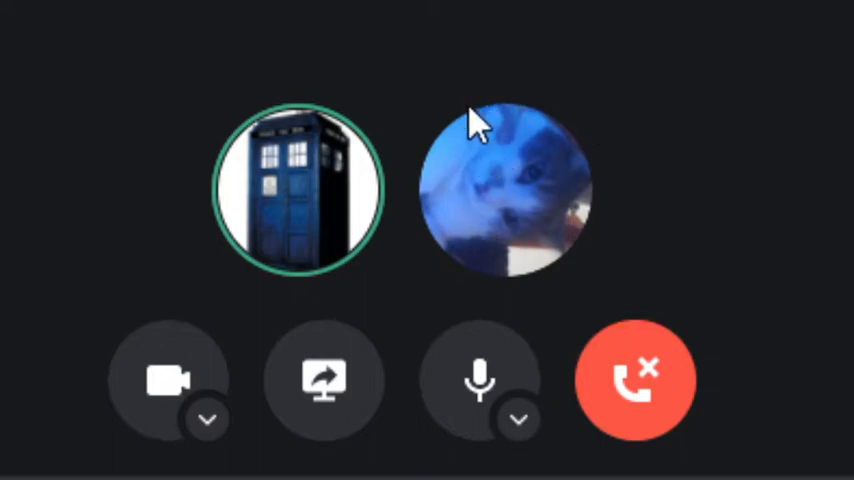
mouse_move(545, 210)
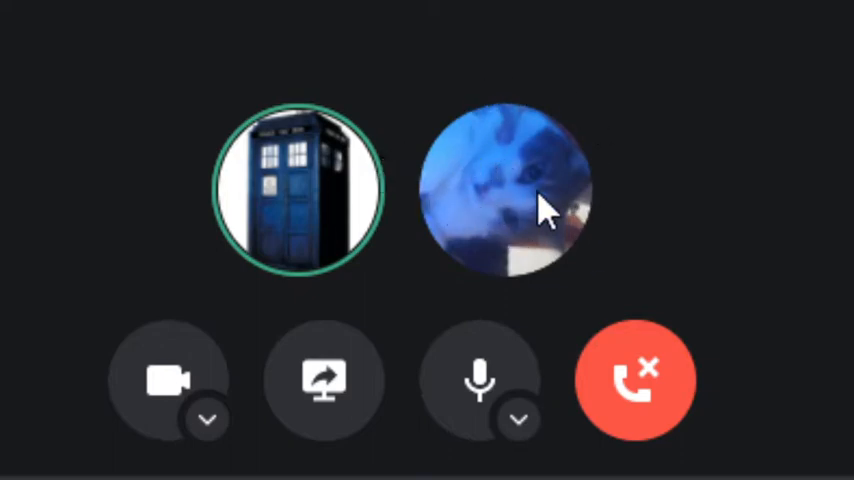